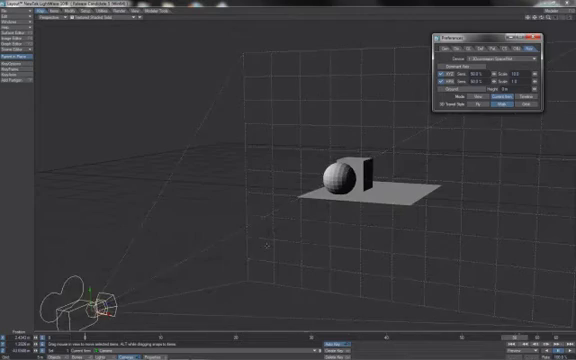
- Move the camera from the far corner to just left of the sphere and cube
left_click_drag(90, 300, 236, 184)
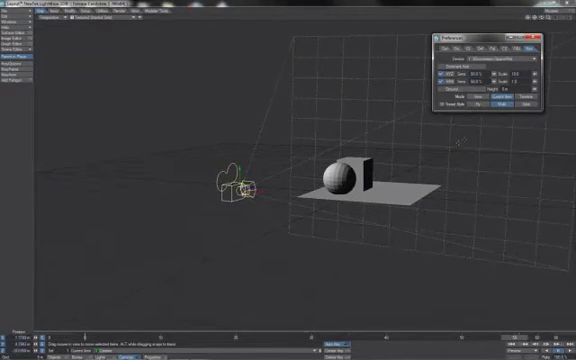